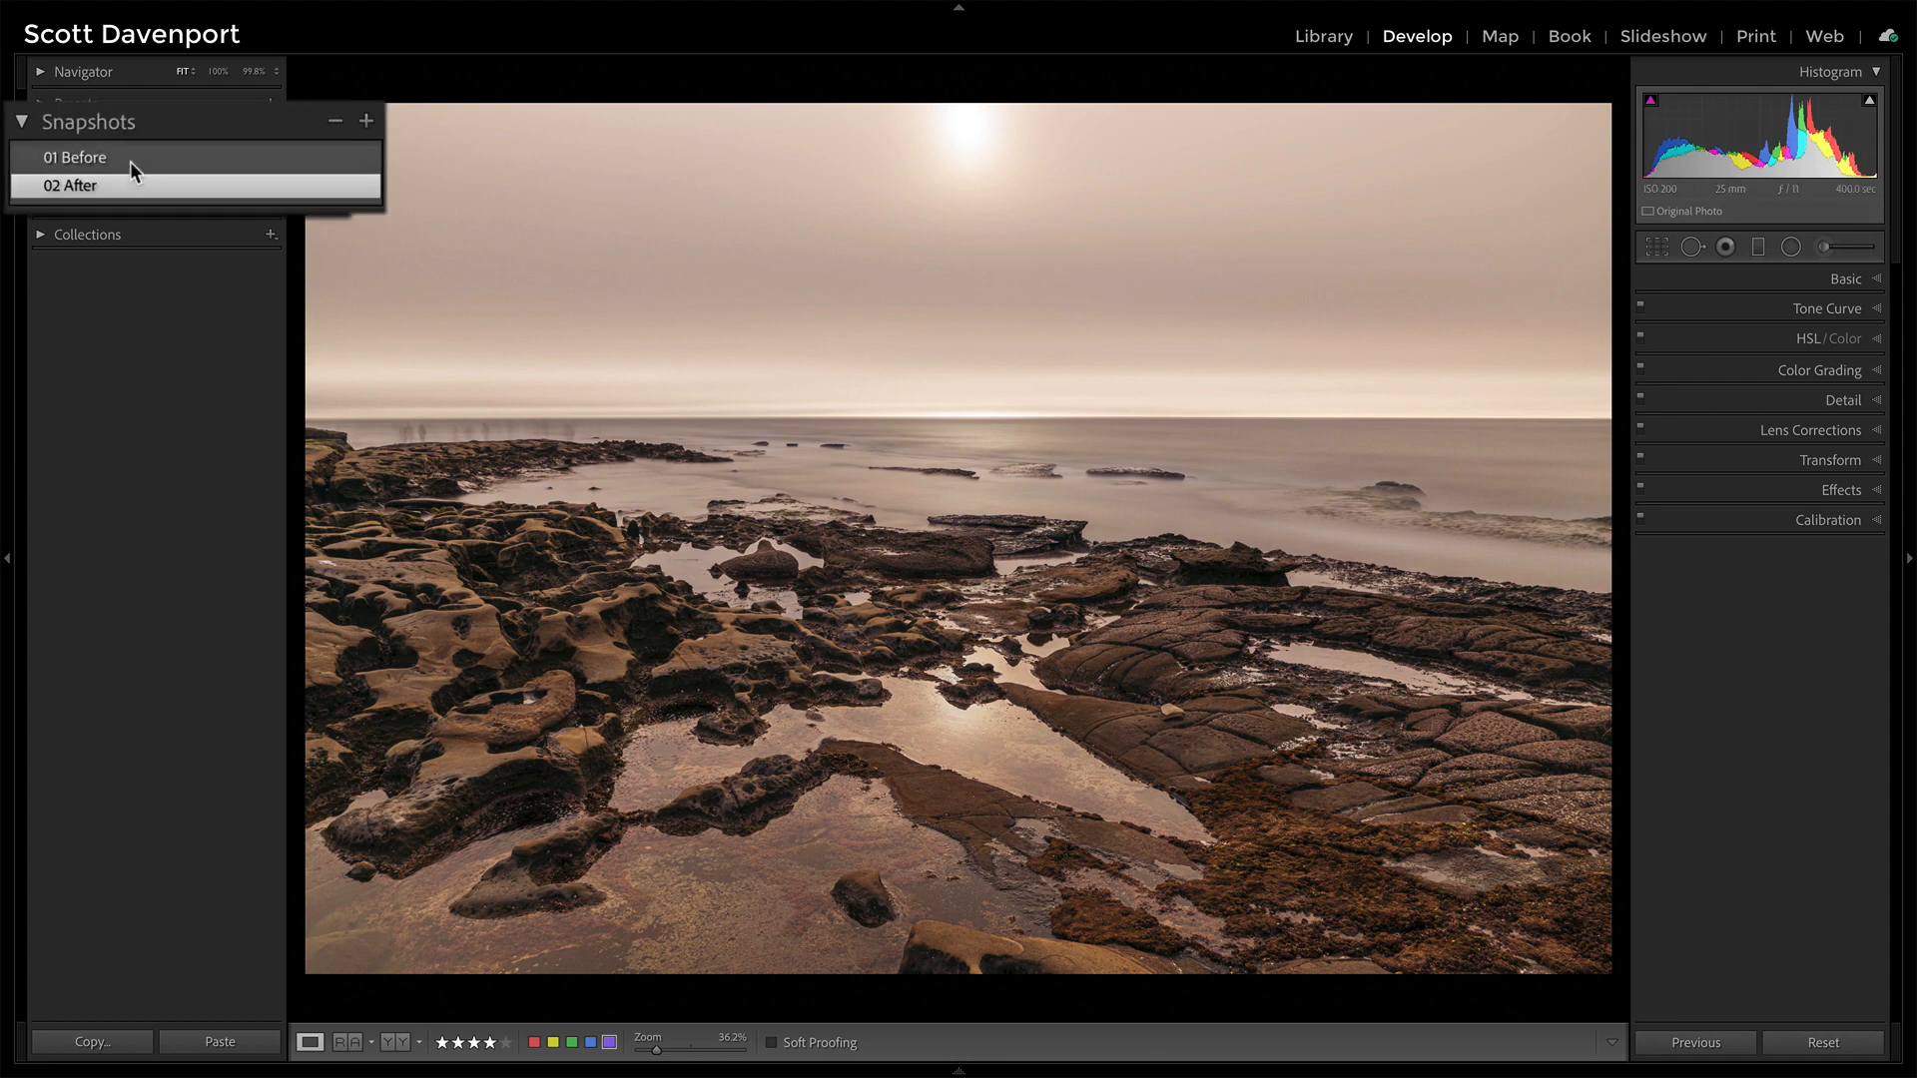
Compare the before and after views, then start a new Graduated Filter adjustment.
{"action": "left_click", "coordinate": [78, 156]}
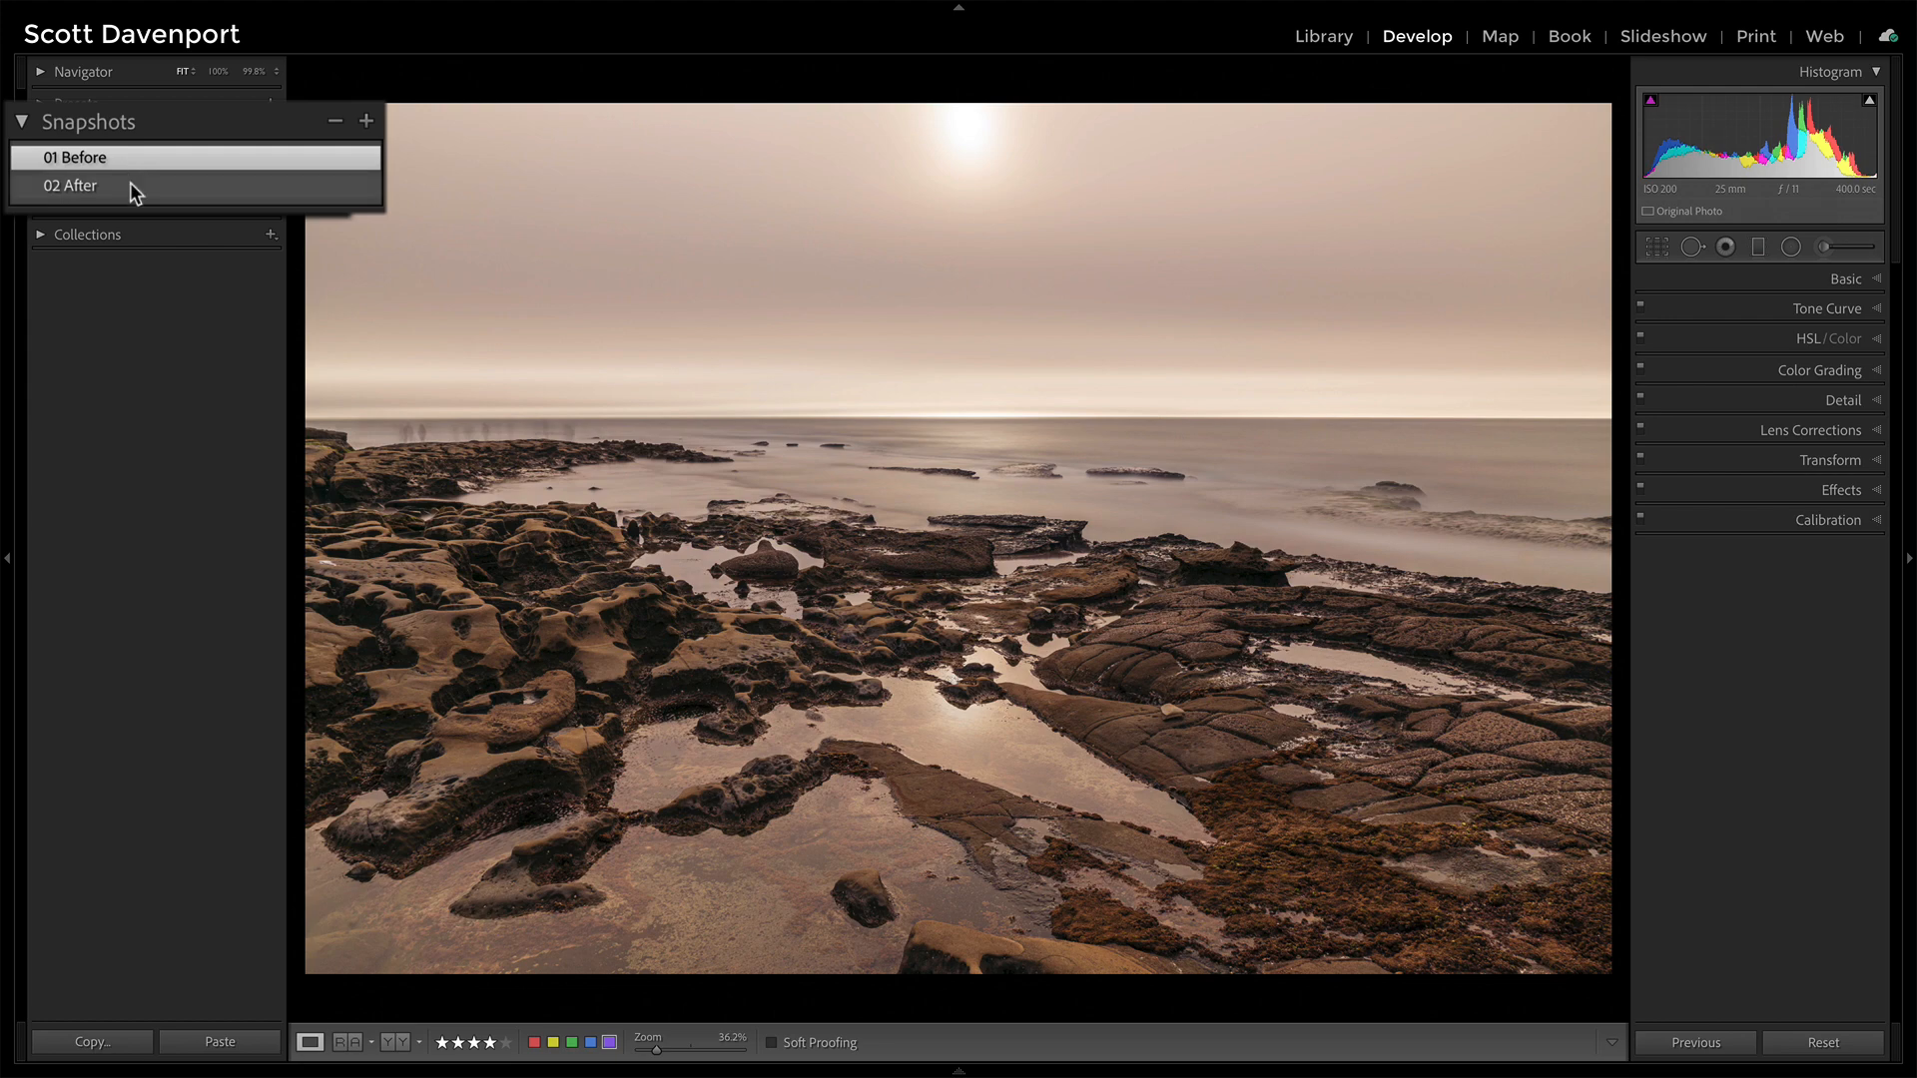
{"action": "left_click", "coordinate": [71, 183]}
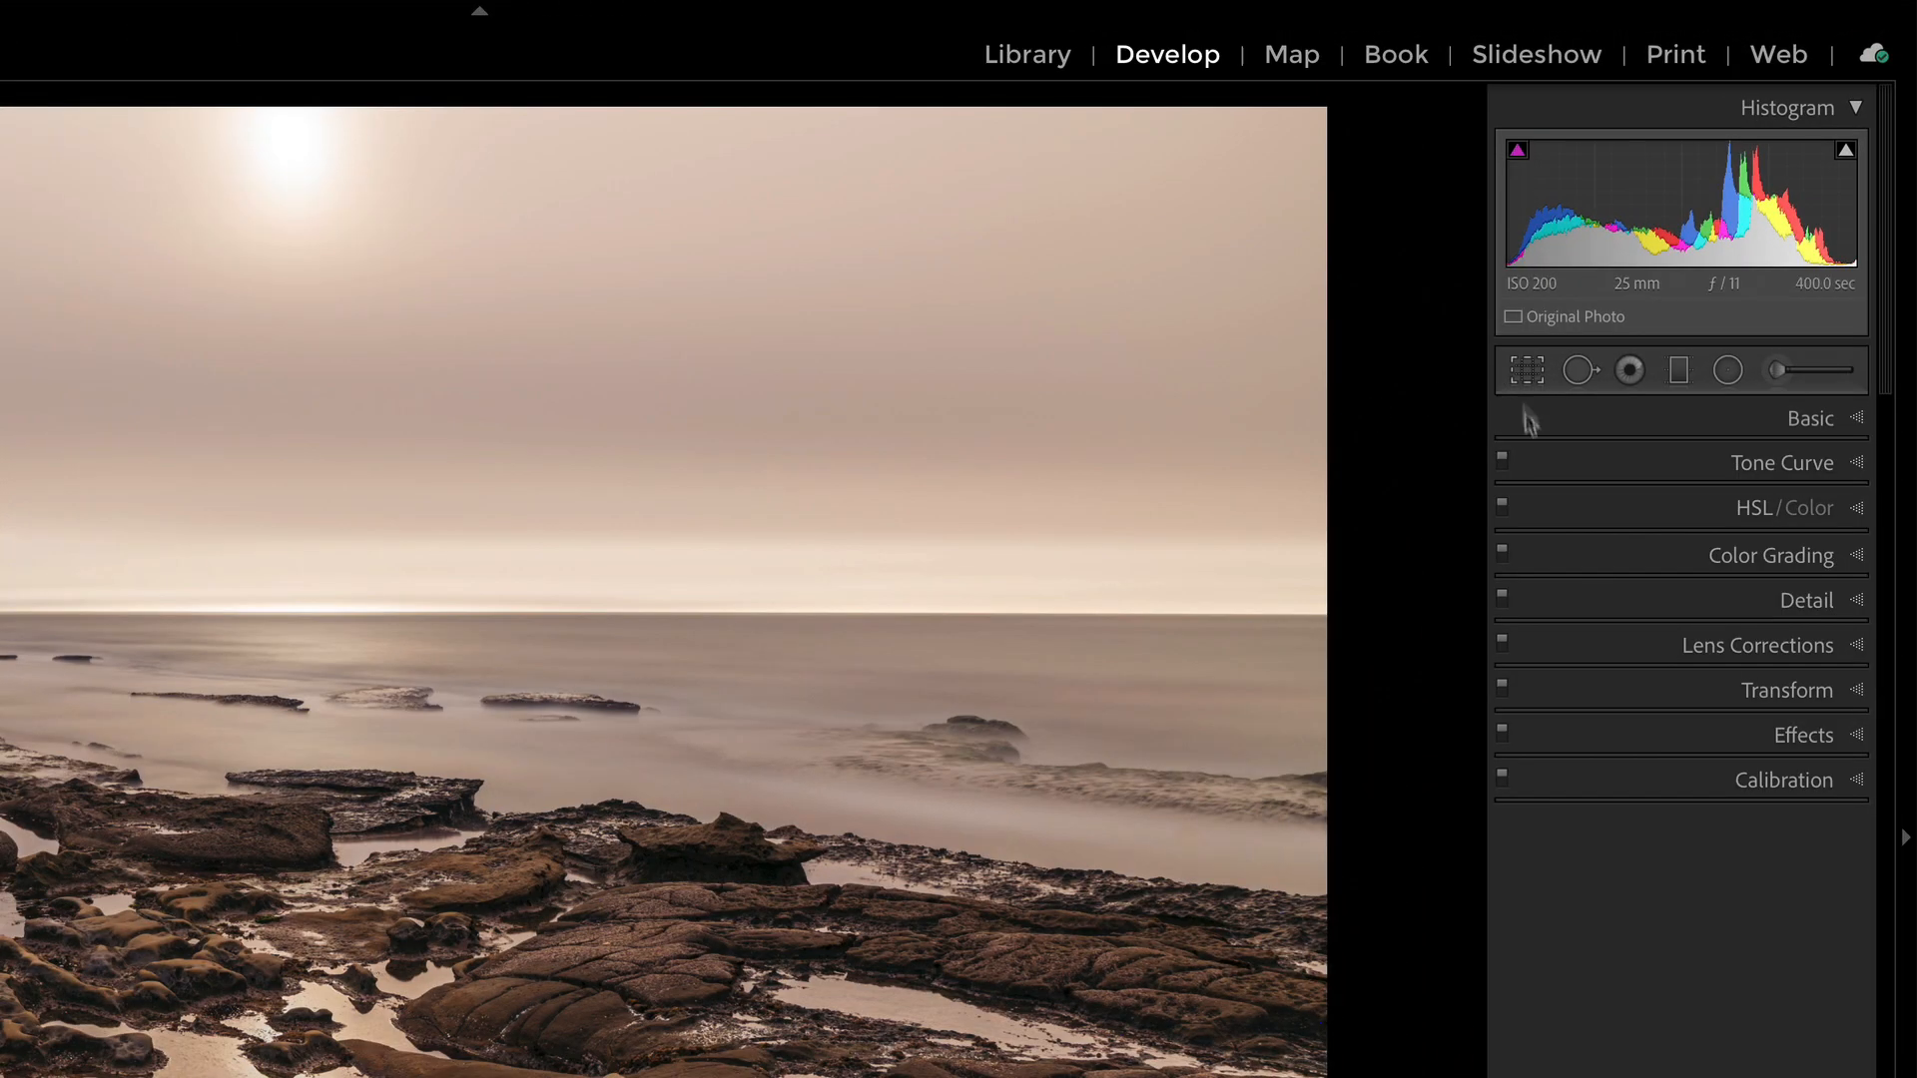
{"action": "left_click", "coordinate": [1677, 369]}
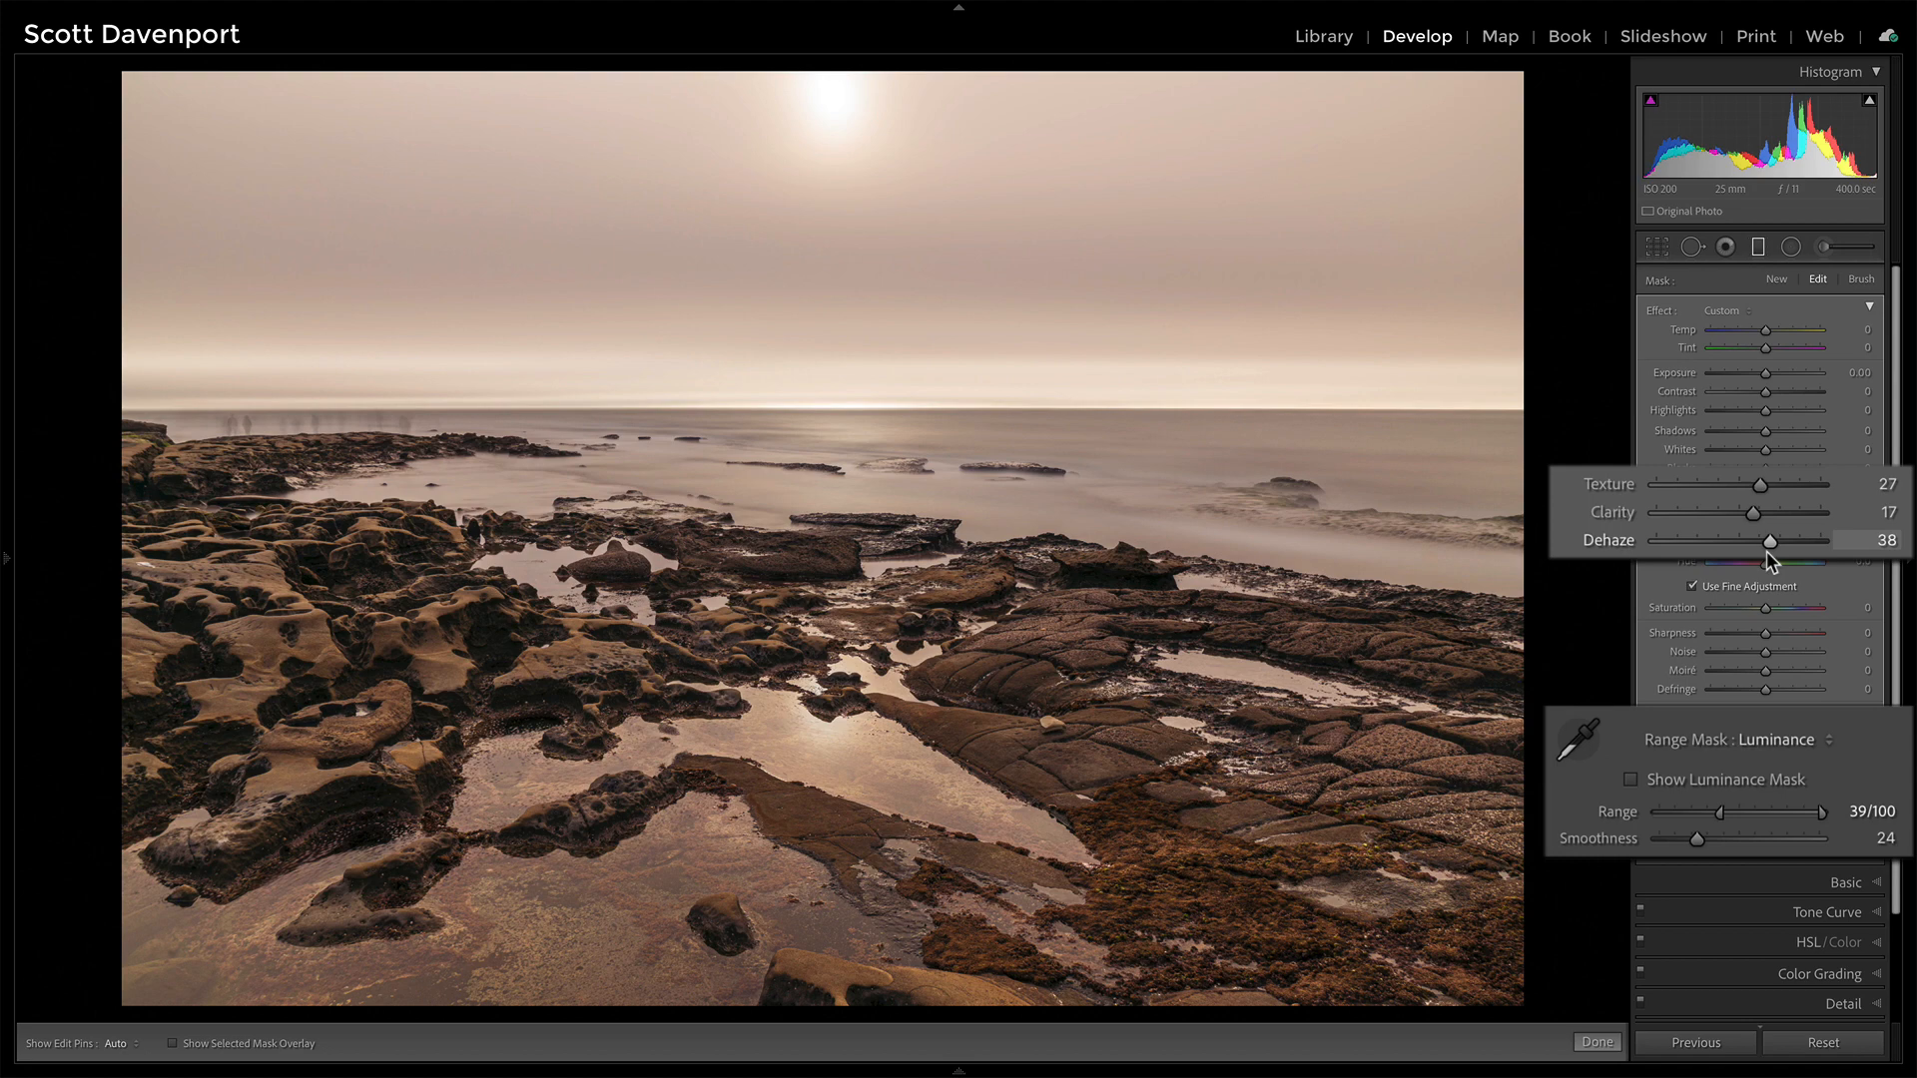
{"action": "mouse_move", "coordinate": [1760, 553]}
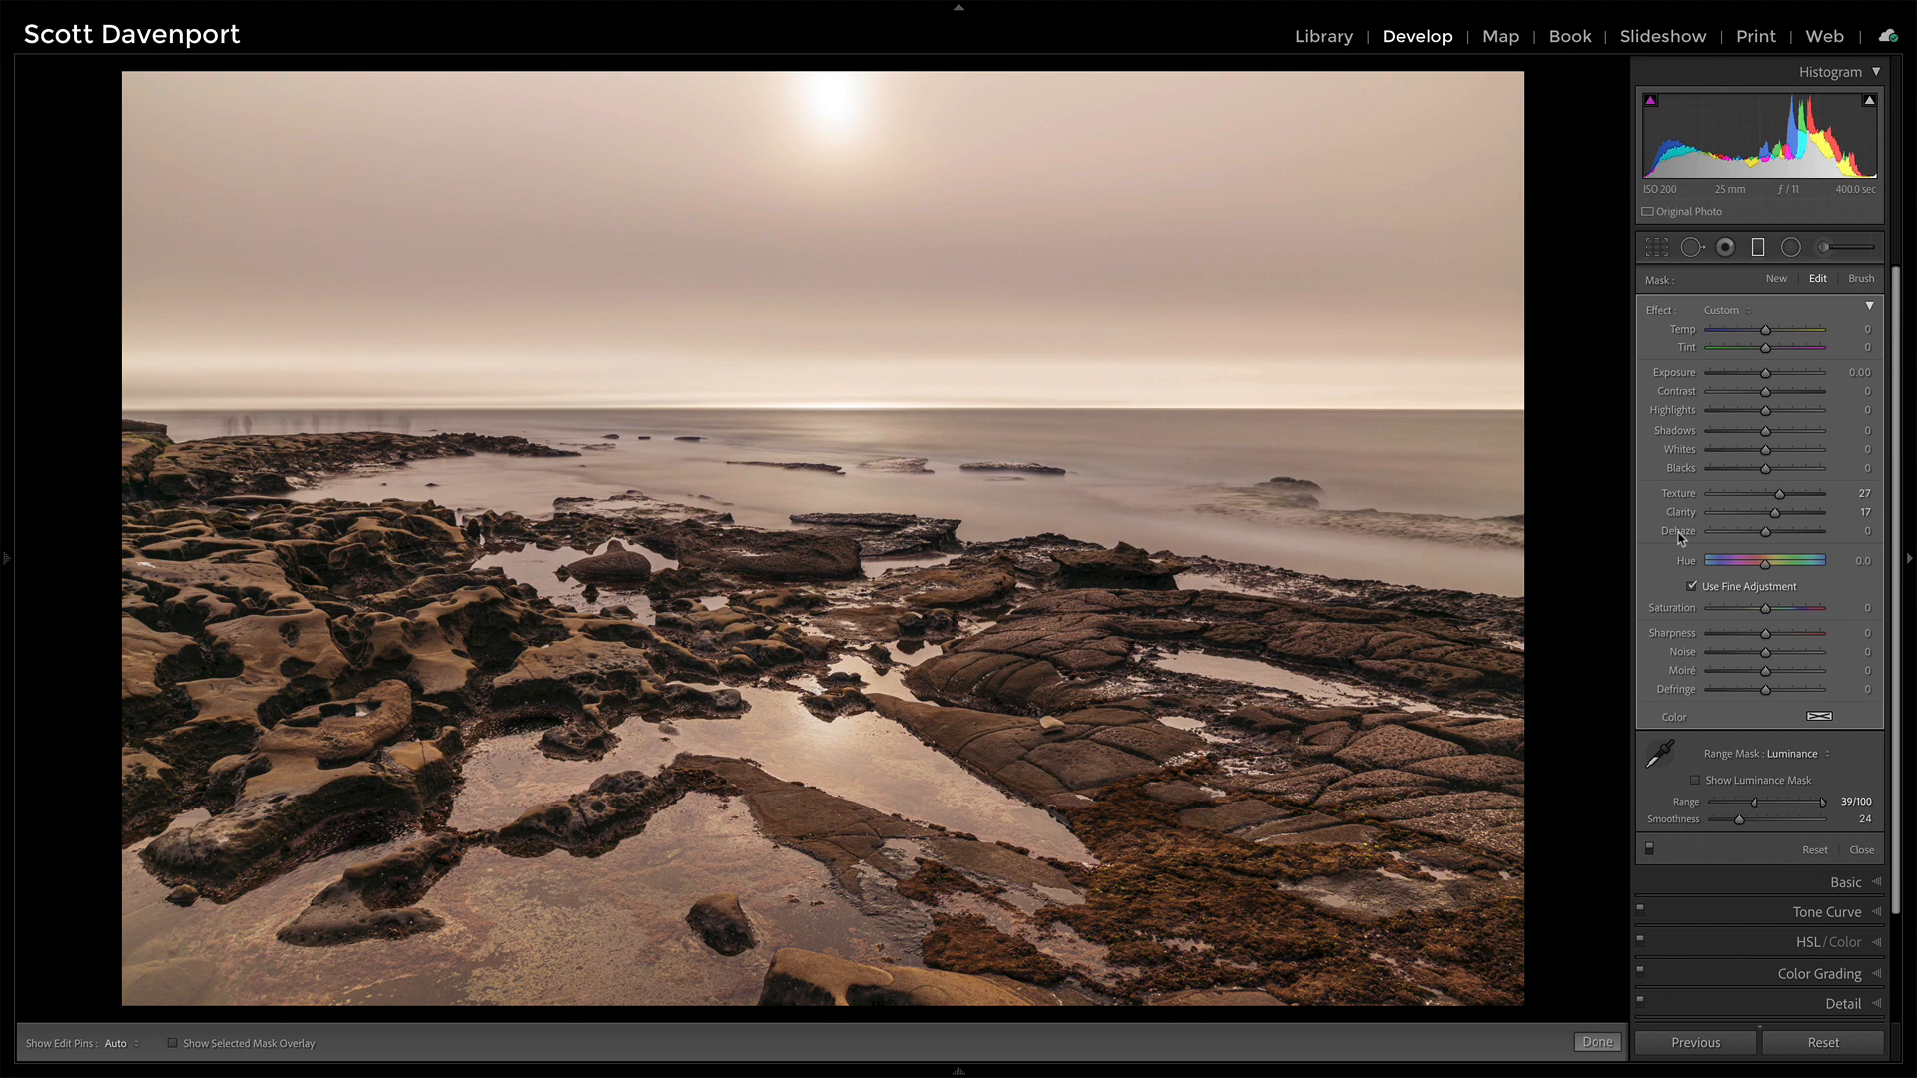
Set Dehaze to 38 and draw the graduated filter down over the foreground rocks and water.
{"action": "left_click_drag", "start_coordinate": [1765, 531], "coordinate": [1816, 531]}
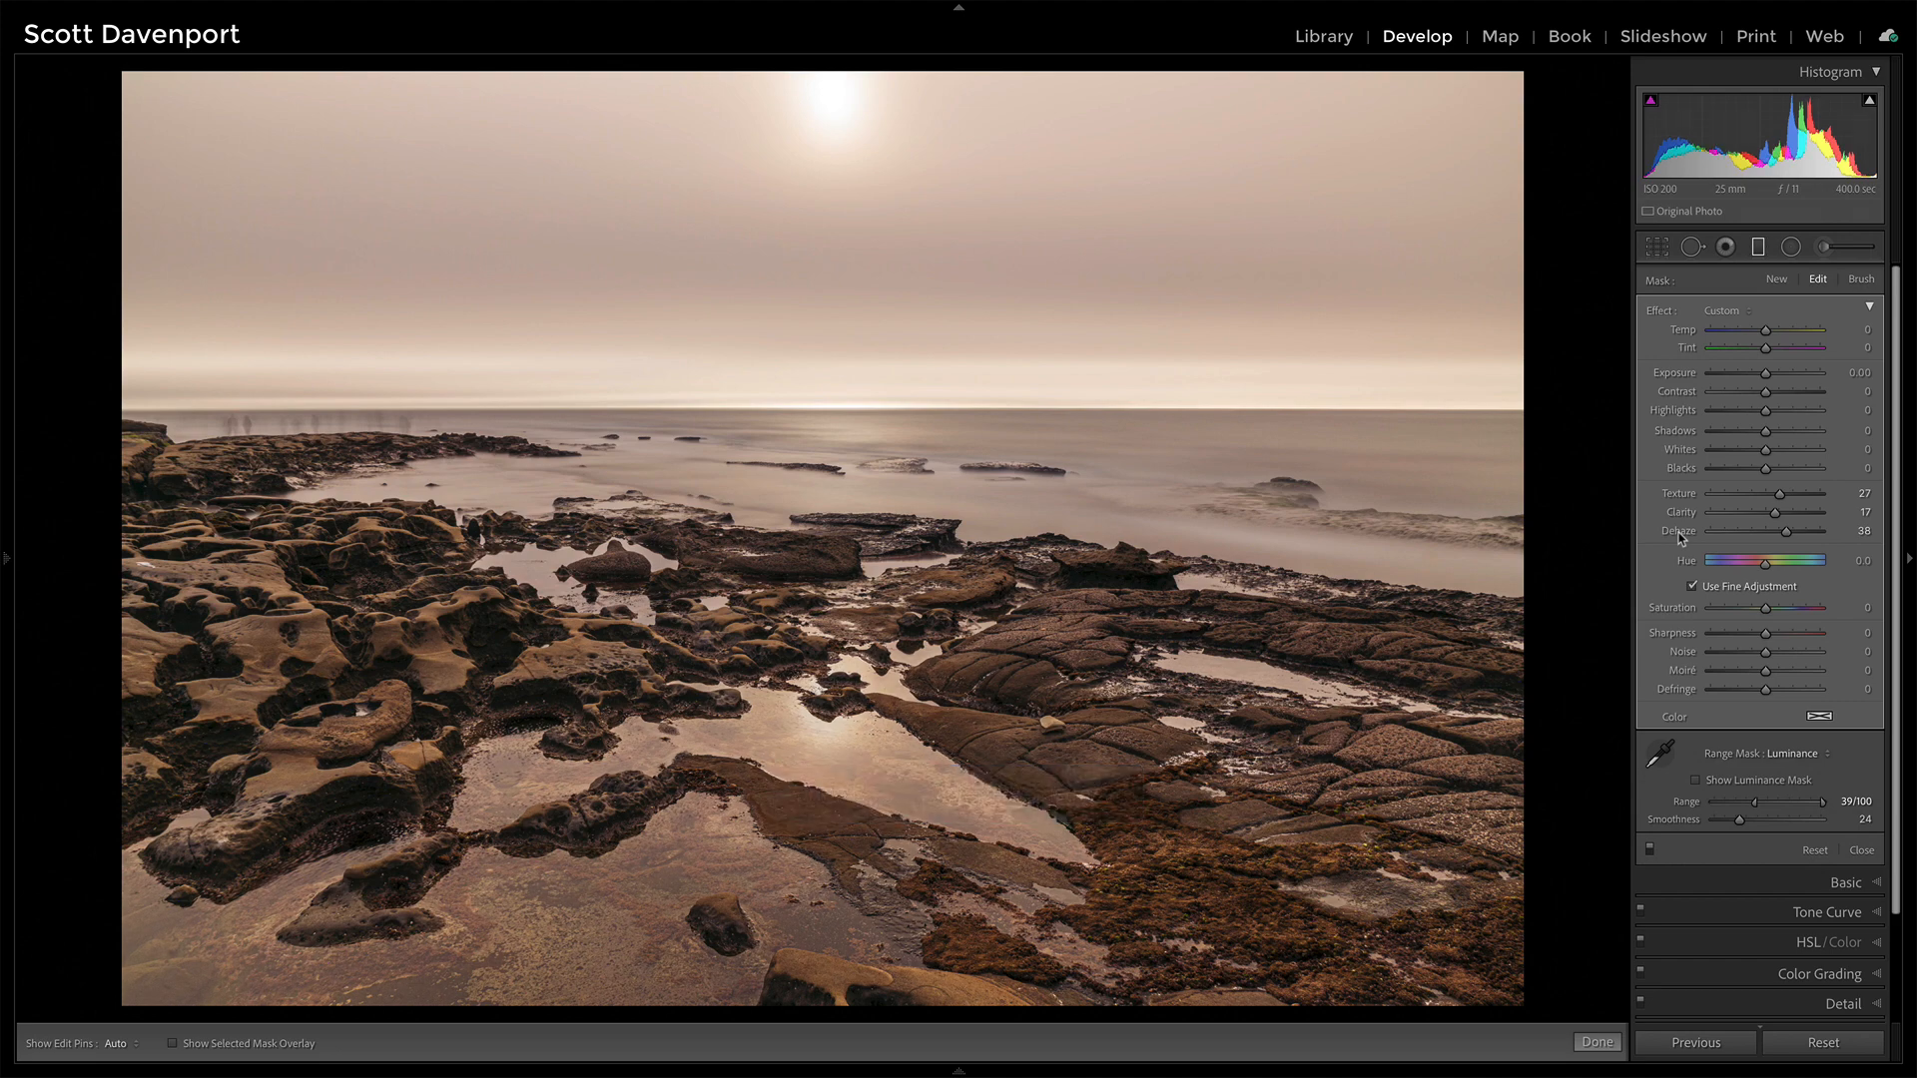
{"action": "left_click_drag", "start_coordinate": [795, 334], "coordinate": [820, 647]}
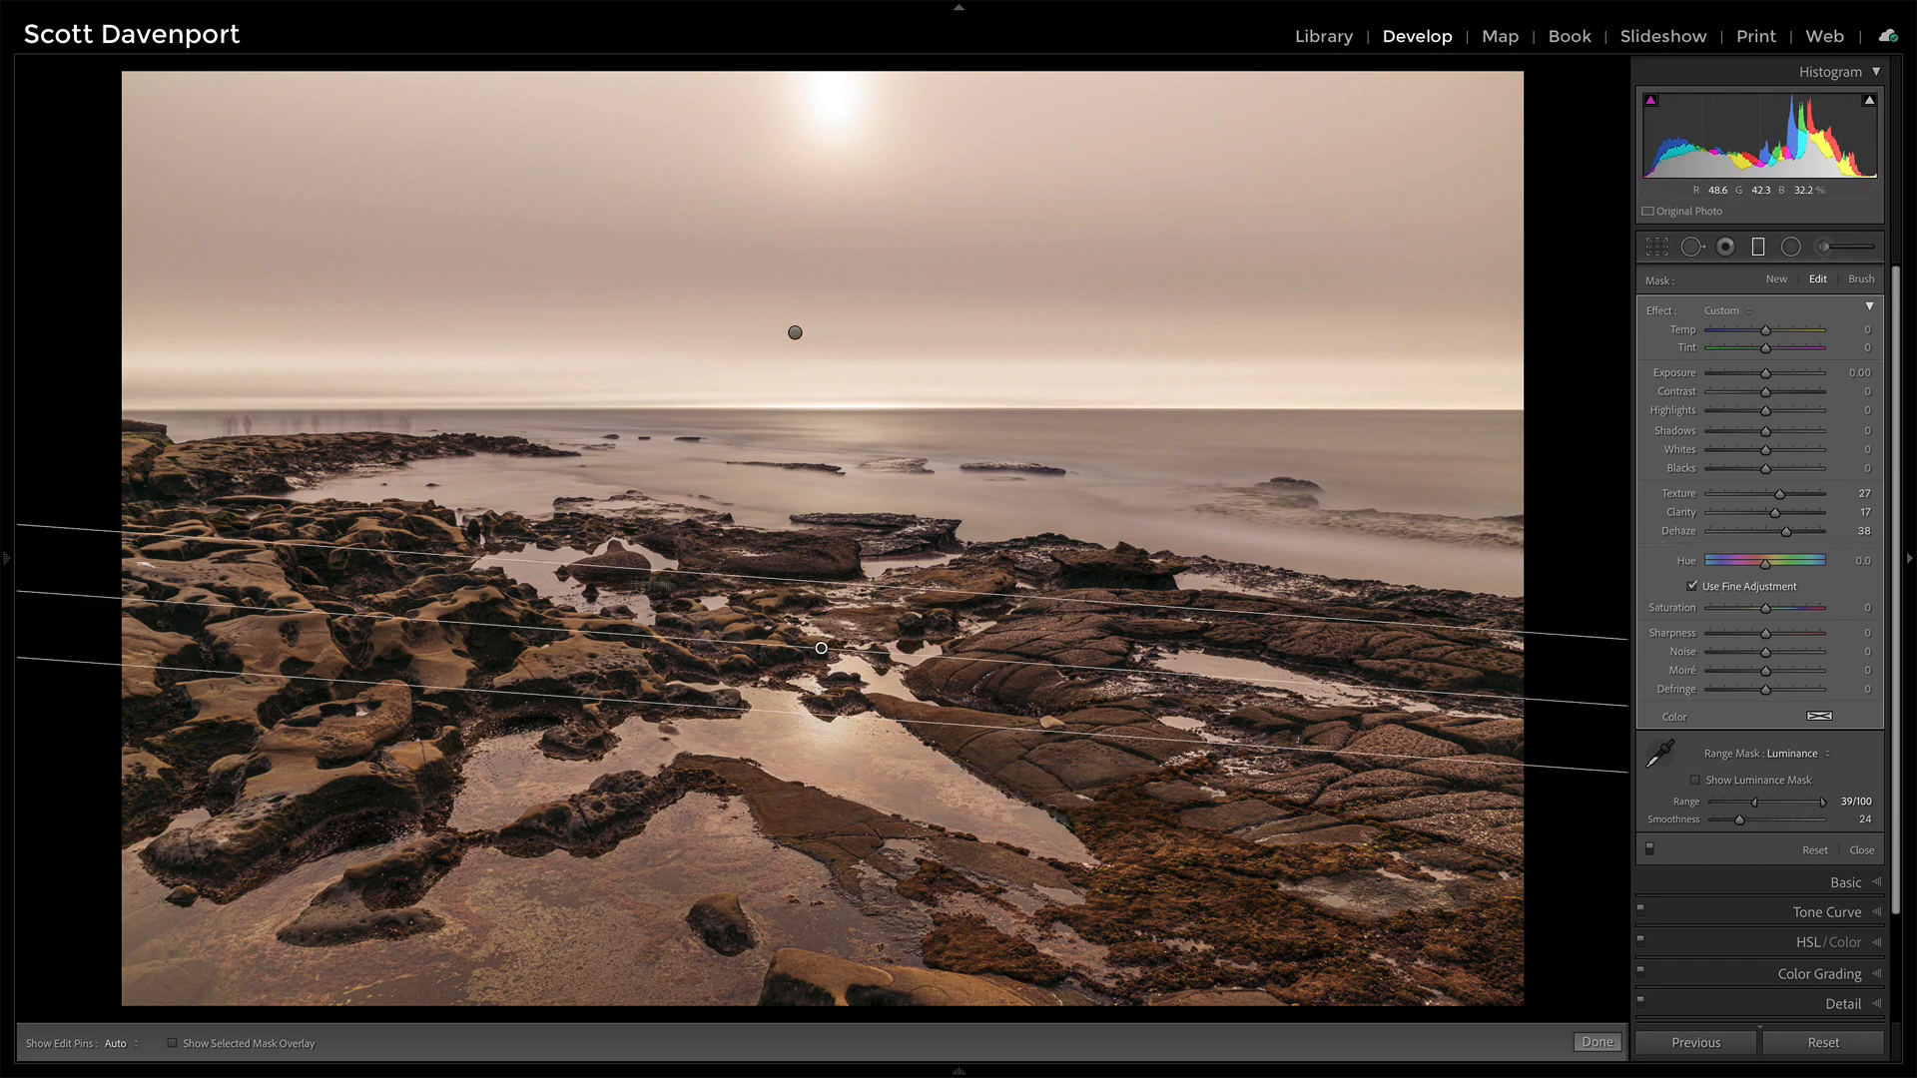